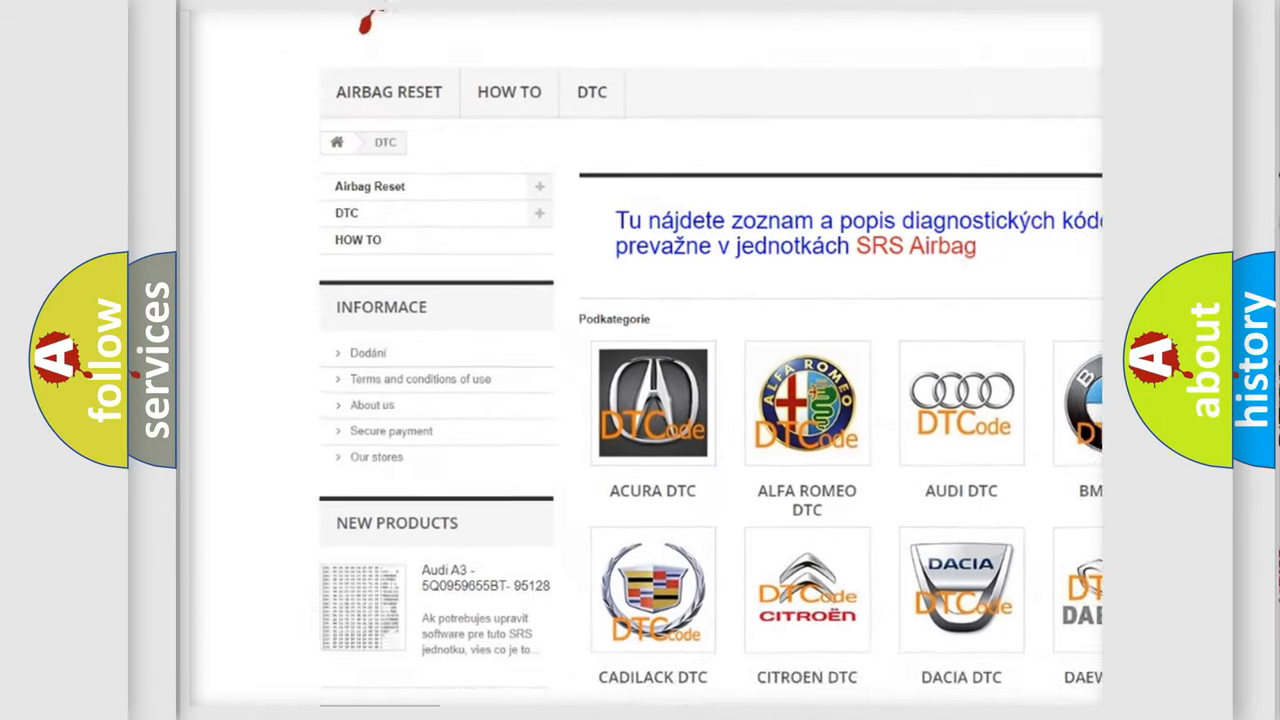
# Scroll down the DTC page past the brand logos to the individual B-code list
pyautogui.scroll(-3)
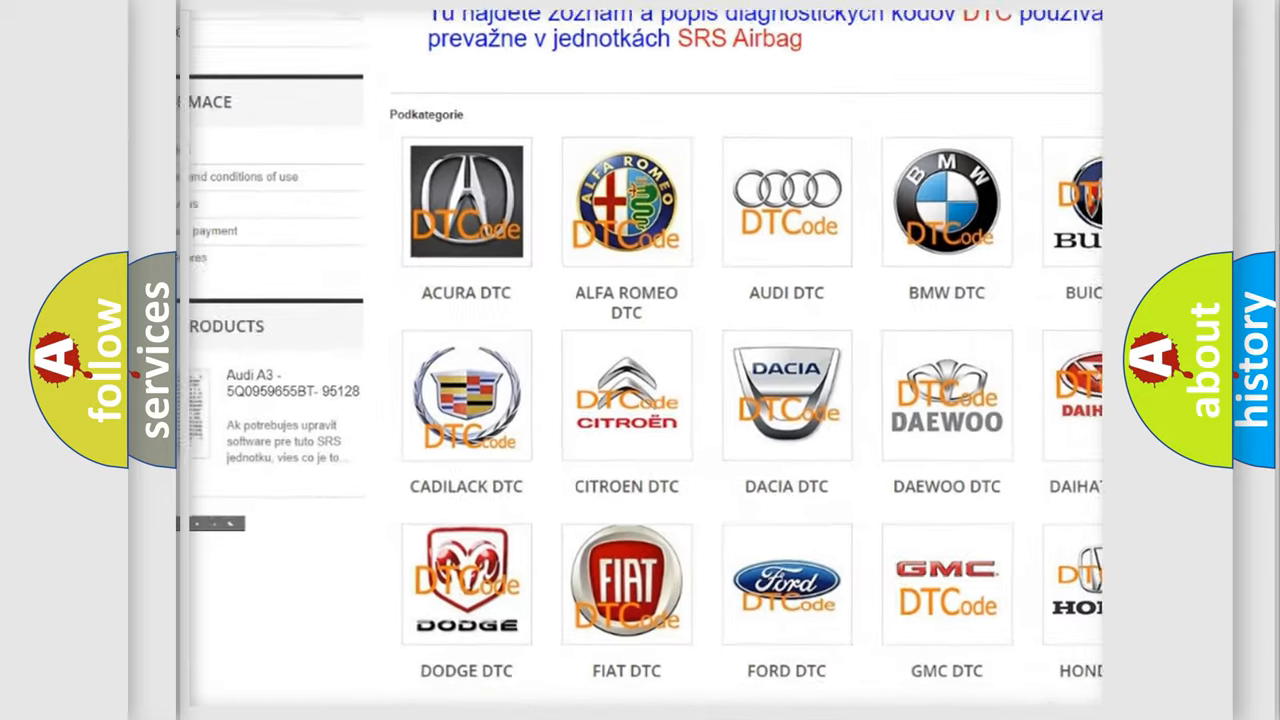
pyautogui.scroll(-3)
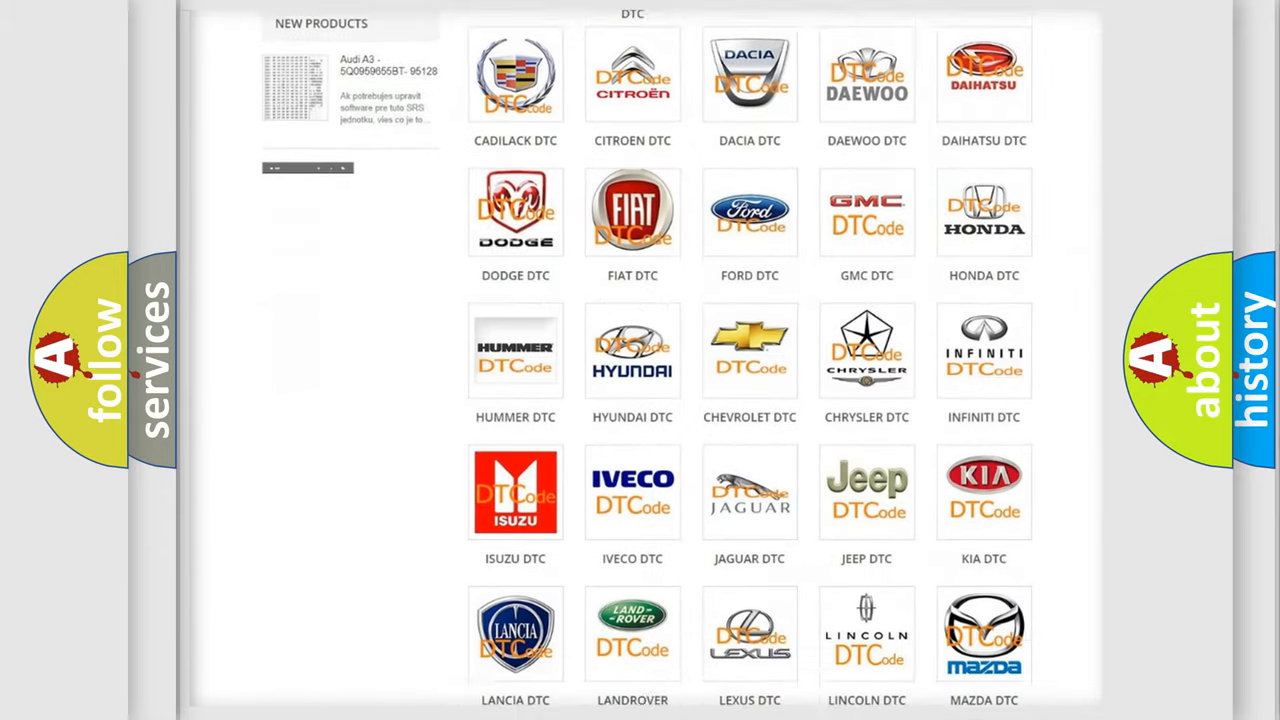
pyautogui.scroll(-3)
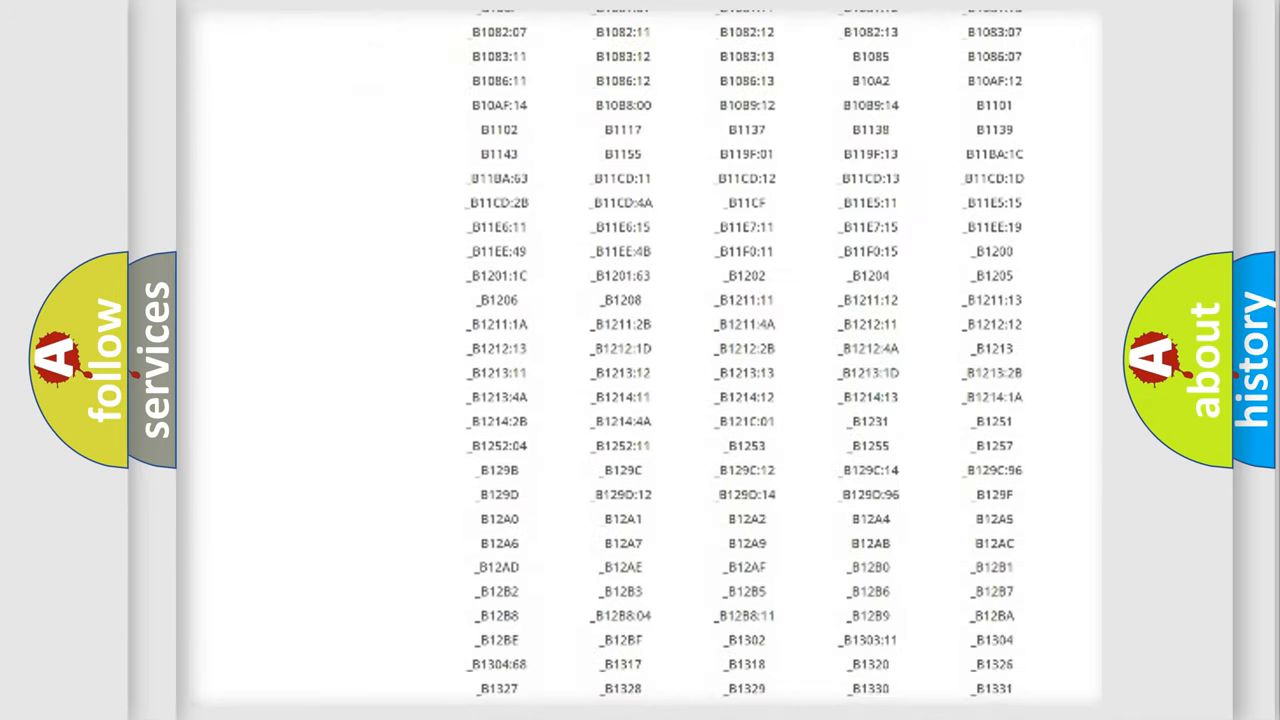
pyautogui.scroll(-3)
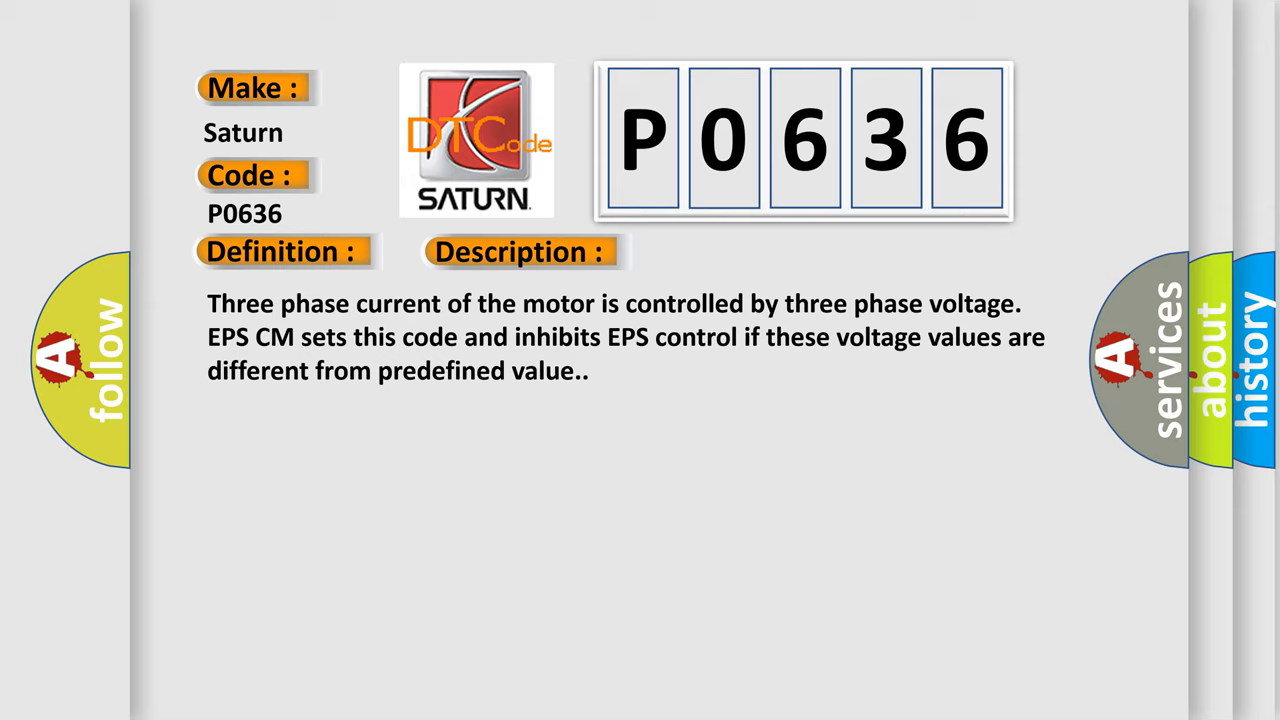
# Advance to the P0636 Cause slide: faulty motor and faulty ECU voltage sensor
pyautogui.click(735, 251)
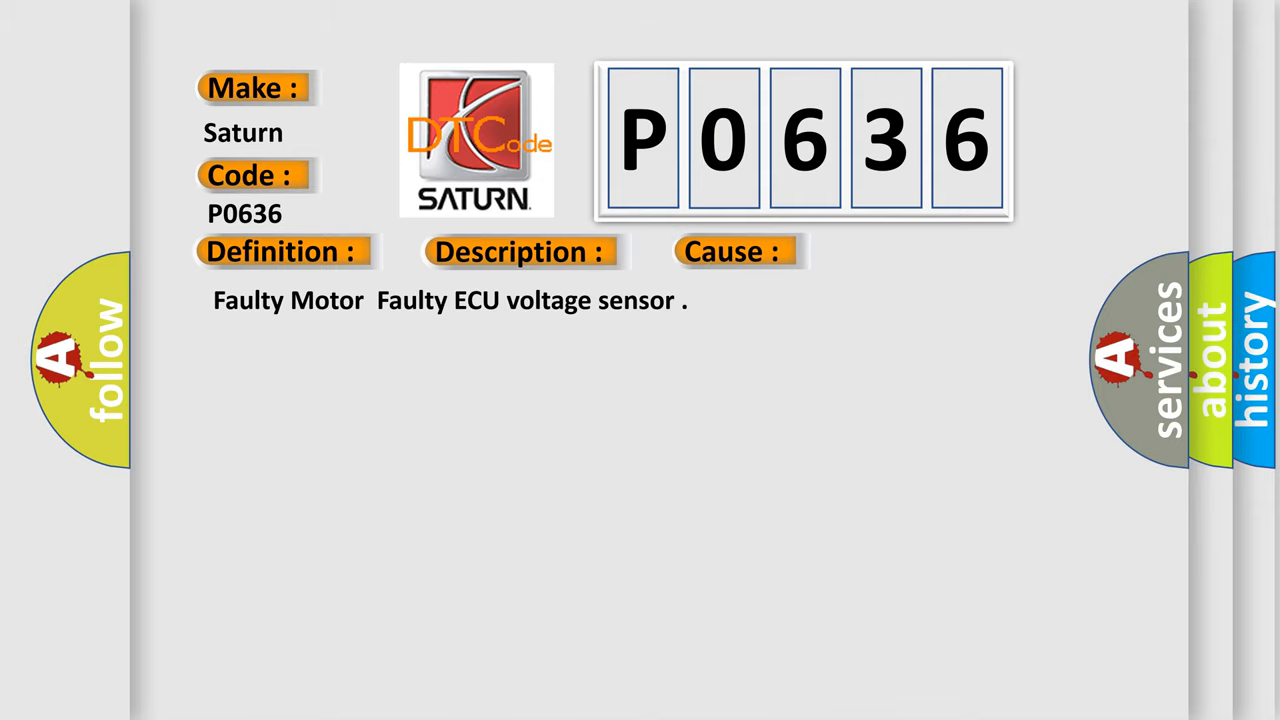